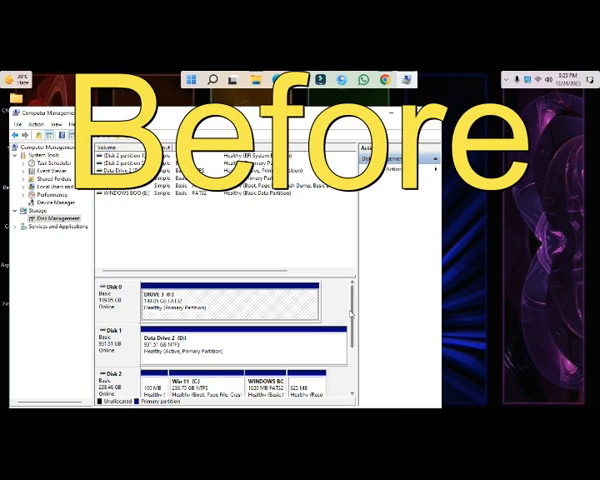
# Review the Disk Management volumes and the empty removable disk's actions, ending in the ChipGenius v4.19 folder.
pyautogui.scroll(-3)
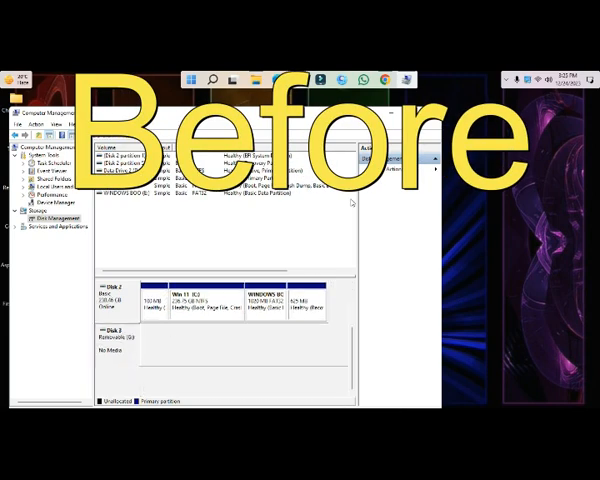
pyautogui.rightClick(180, 197)
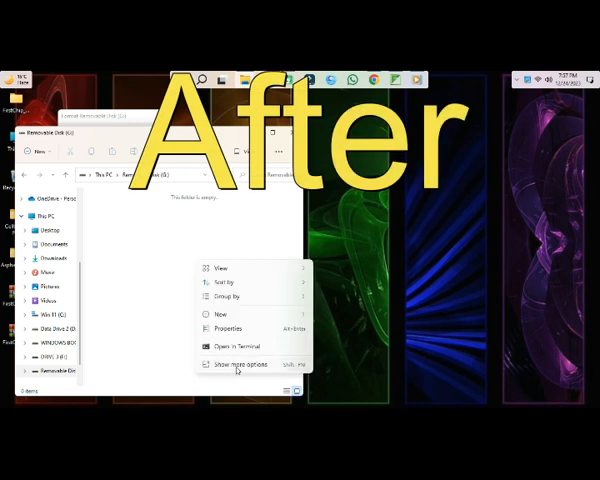
pyautogui.click(222, 327)
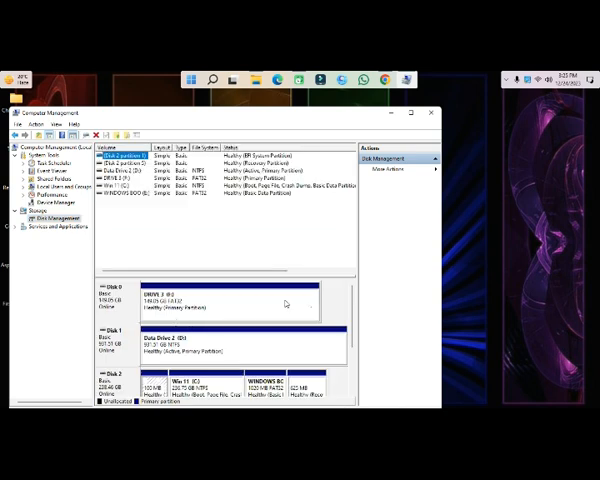
pyautogui.scroll(-3)
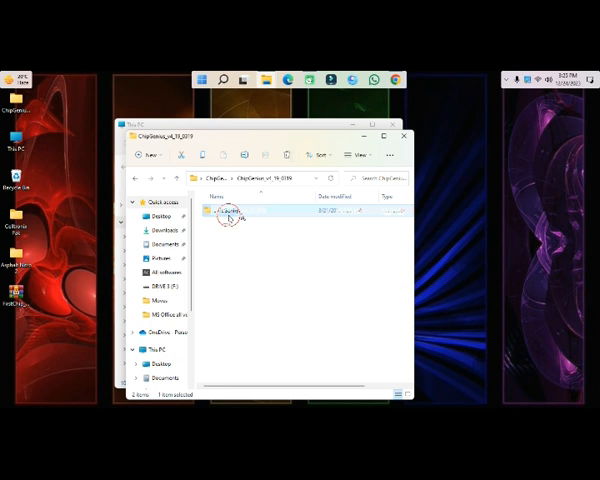
# Right-click the ChipGenius folder, then move to the Google results for chipgenius.
pyautogui.rightClick(228, 210)
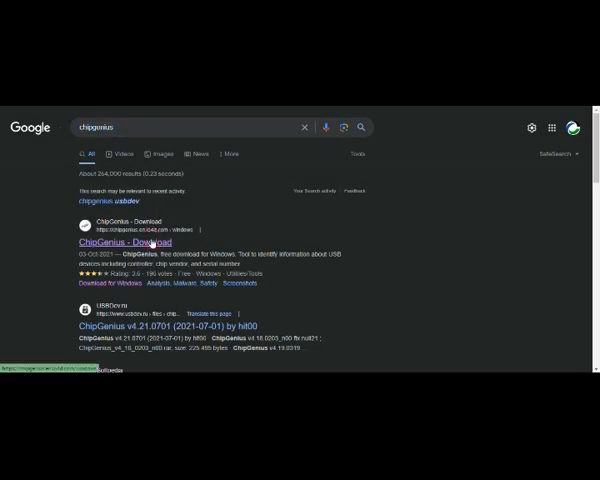
# Open usbdev.ru's ChipGenius page and pick the ChipGenius_v4_21_0701.rar download link.
pyautogui.click(131, 242)
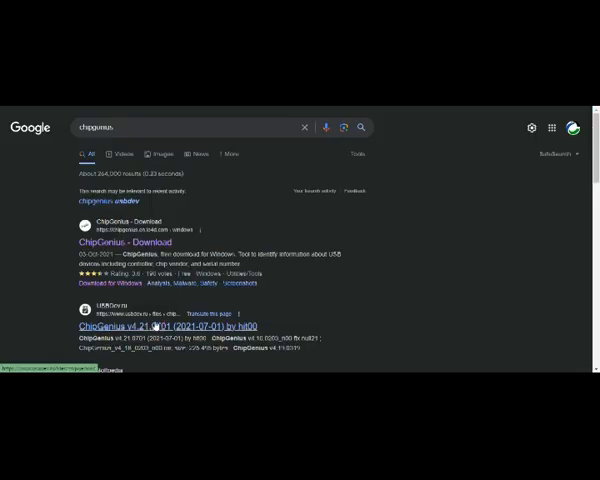
pyautogui.click(166, 327)
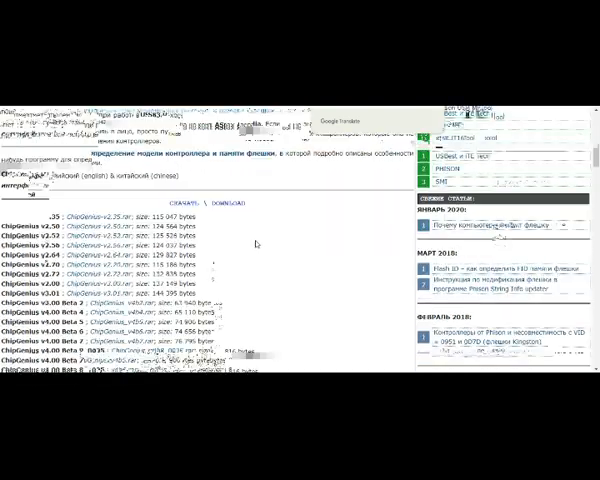
pyautogui.scroll(-3)
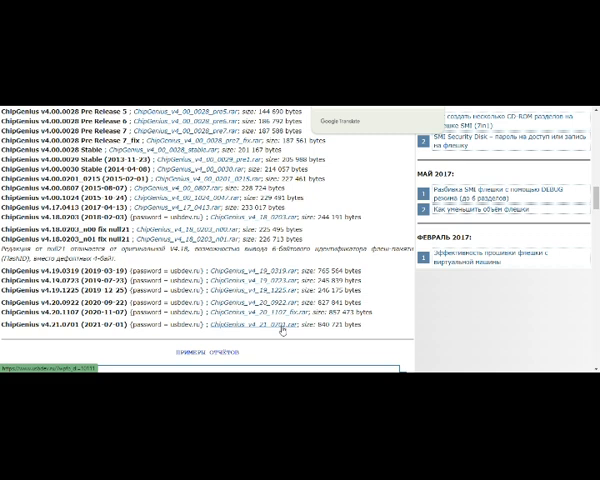
pyautogui.click(290, 315)
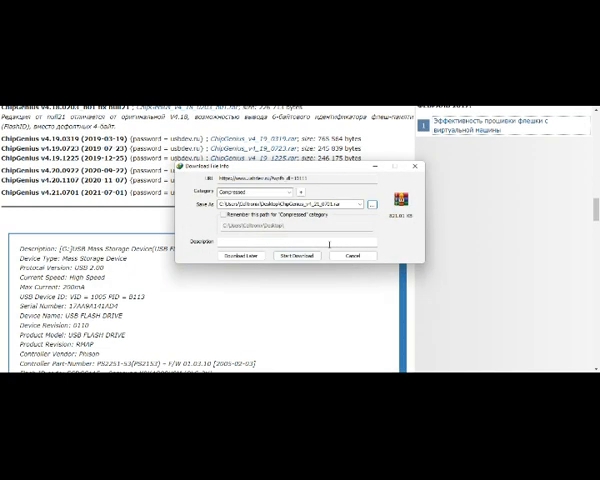
# Save the ChipGenius v4.21.0701 archive to the desktop and select its password text.
pyautogui.click(296, 256)
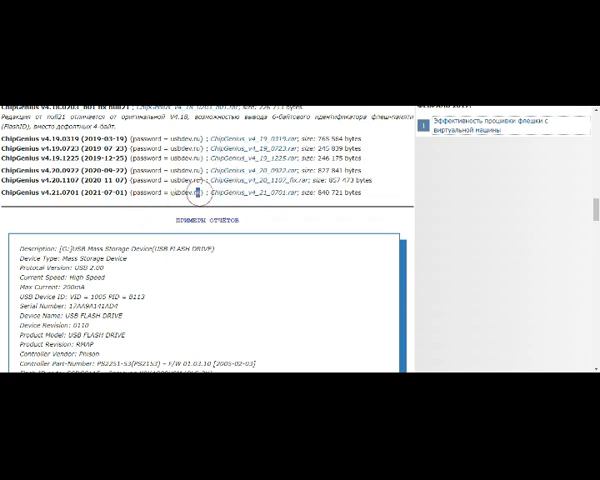
pyautogui.doubleClick(186, 194)
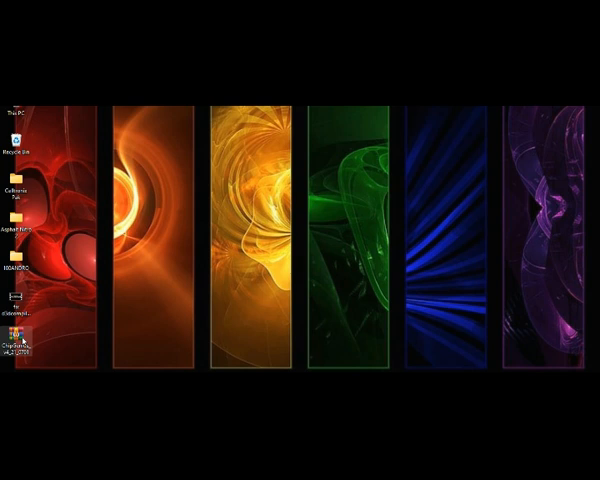
# Extract the ChipGenius archive, declining to format G: and dismissing its not-accessible error.
pyautogui.rightClick(20, 335)
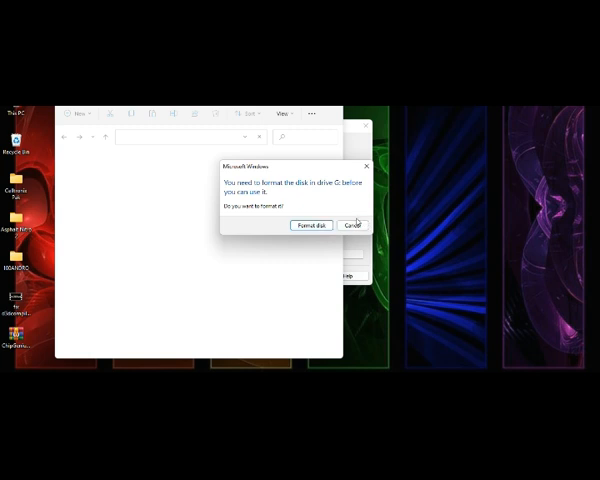
pyautogui.click(352, 224)
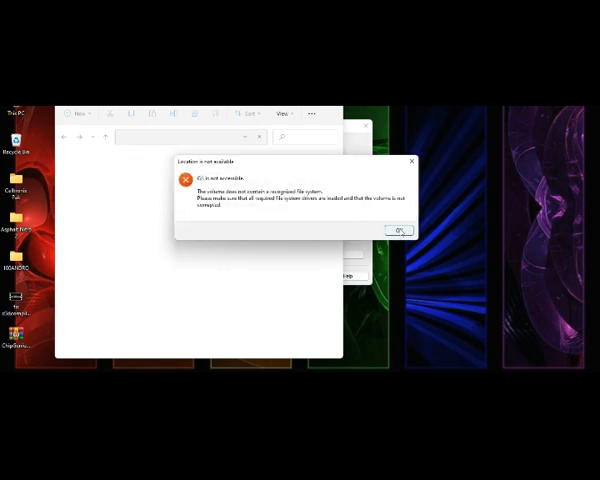
pyautogui.click(397, 231)
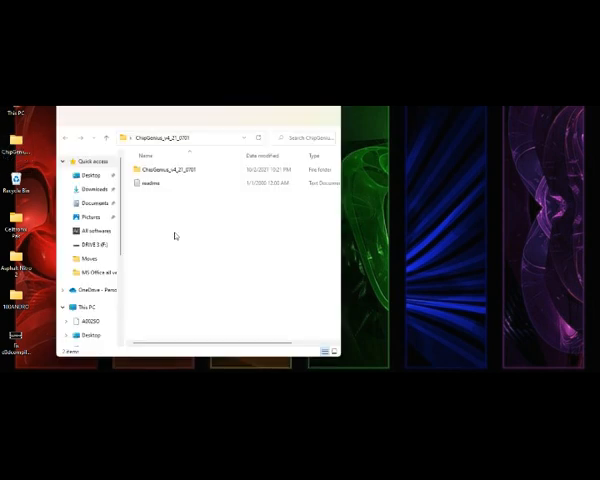
# Open the ChipGenius_v4_21_0701 folder, try launching ChipGenius, and dismiss the blocked-as-virus error.
pyautogui.doubleClick(172, 173)
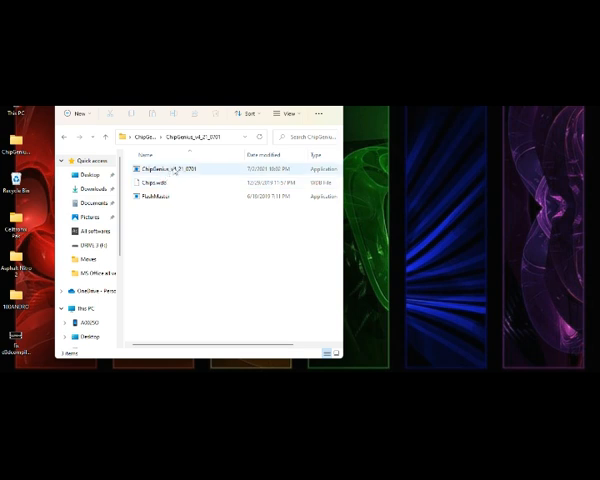
pyautogui.doubleClick(167, 168)
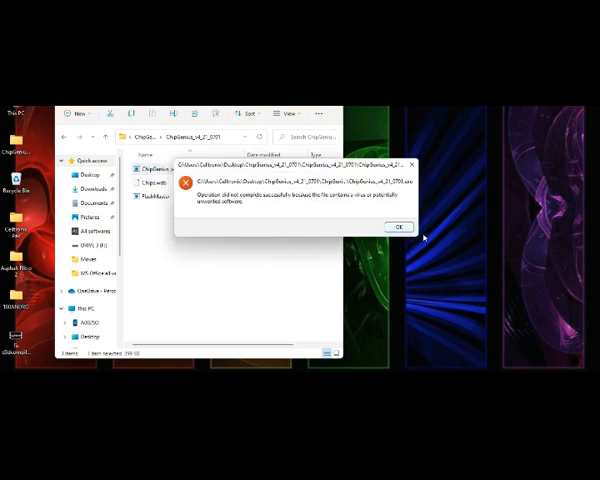
pyautogui.click(400, 226)
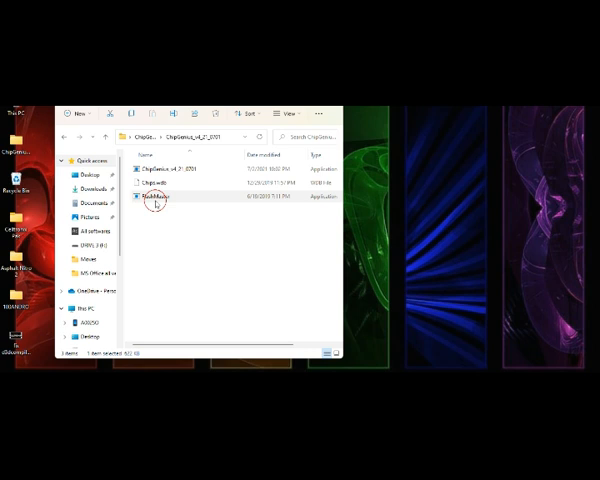
pyautogui.click(160, 168)
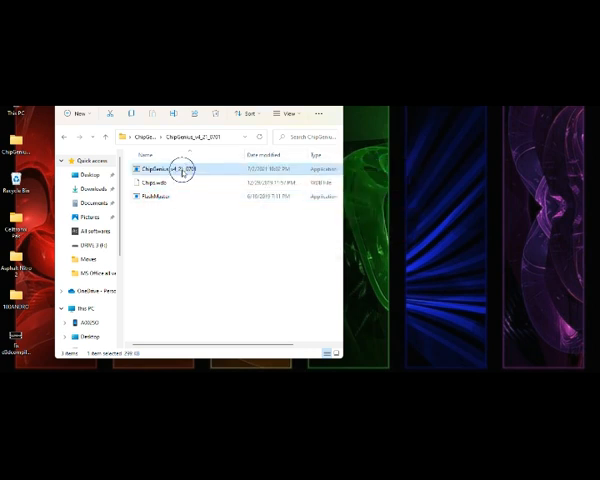
pyautogui.doubleClick(175, 170)
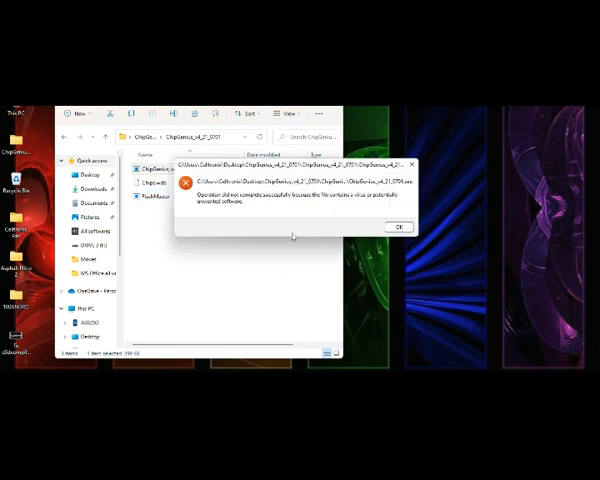
pyautogui.click(398, 225)
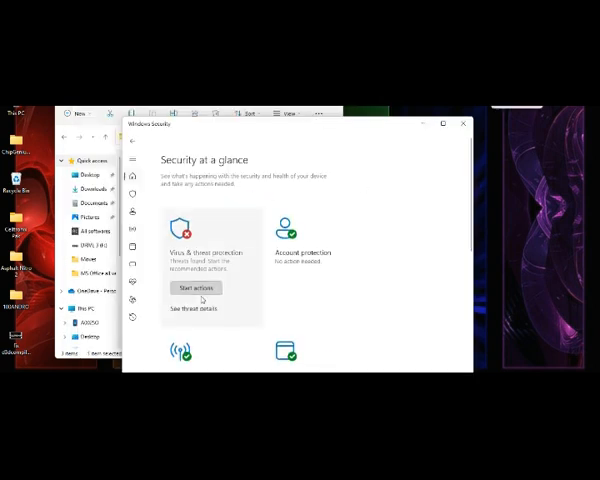
# Run Start actions on the ChipGenius threat, relaunch ChipGenius, and search Google for firstchip.
pyautogui.click(193, 308)
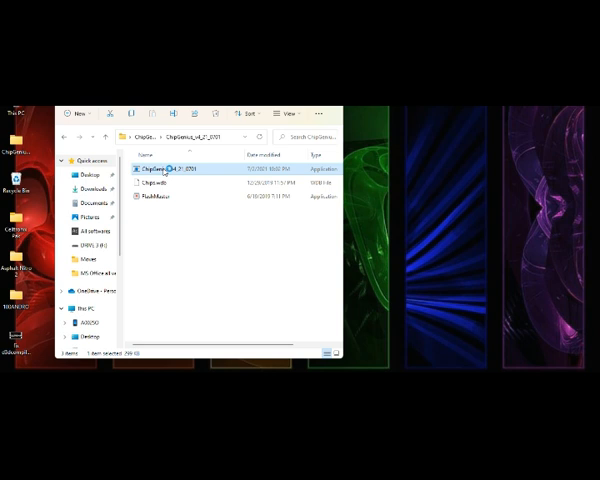
pyautogui.doubleClick(160, 164)
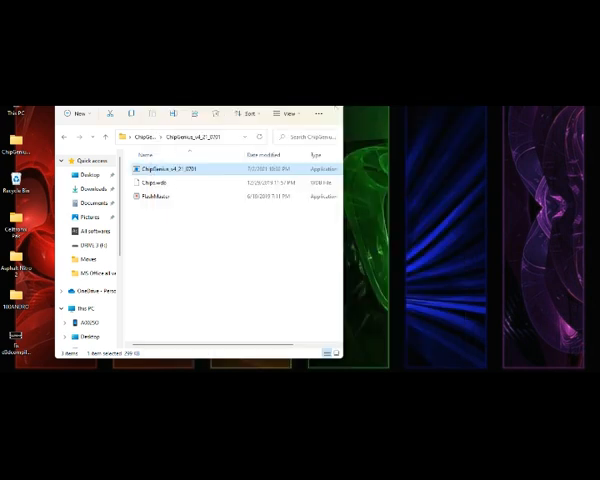
pyautogui.click(338, 113)
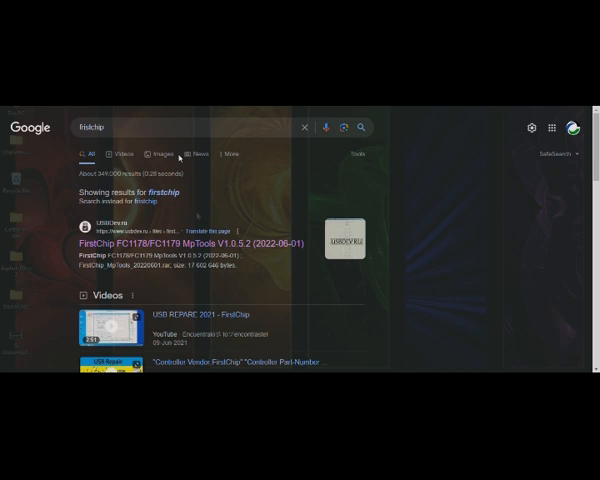
# Open usbdev.ru's FirstChip FC1178/FC1179 MpTools page and choose a MpTools release from its list.
pyautogui.click(180, 127)
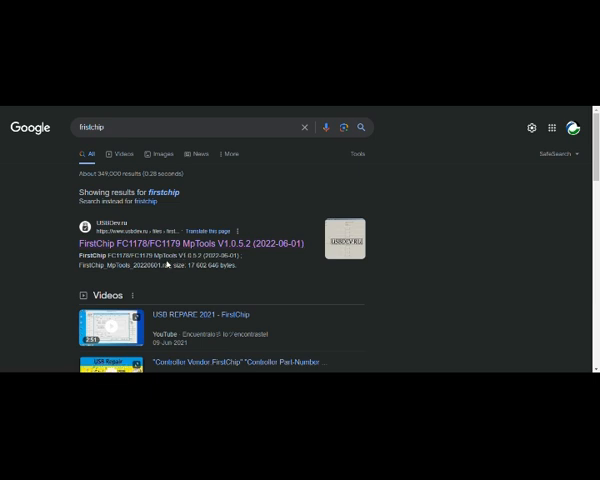
pyautogui.click(189, 242)
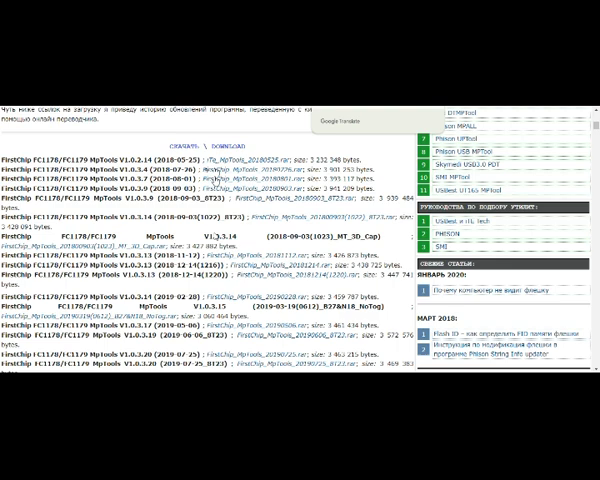
pyautogui.scroll(-3)
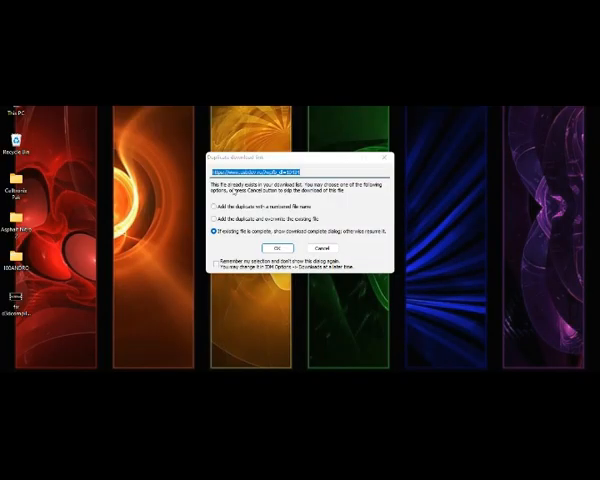
# Confirm the duplicate download dialog, keeping the 'show download complete dialog' option.
pyautogui.click(277, 245)
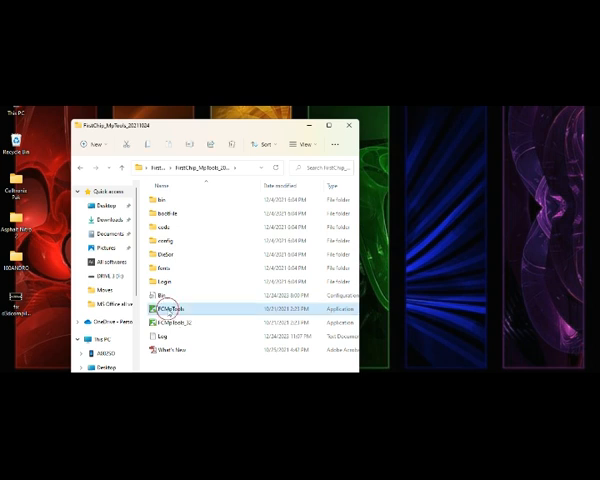
# Run FCMpTools from the FirstChip_MpTools_20211024 folder.
pyautogui.doubleClick(171, 314)
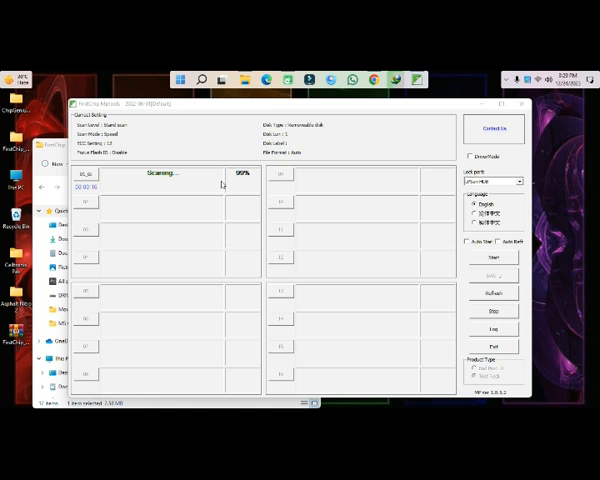
pyautogui.moveTo(333, 255)
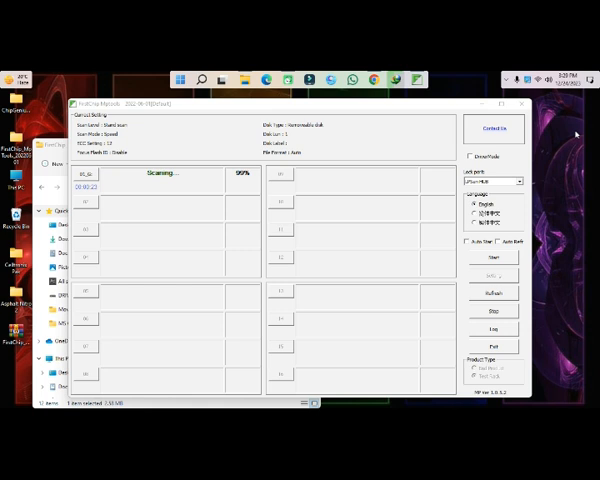
pyautogui.moveTo(443, 181)
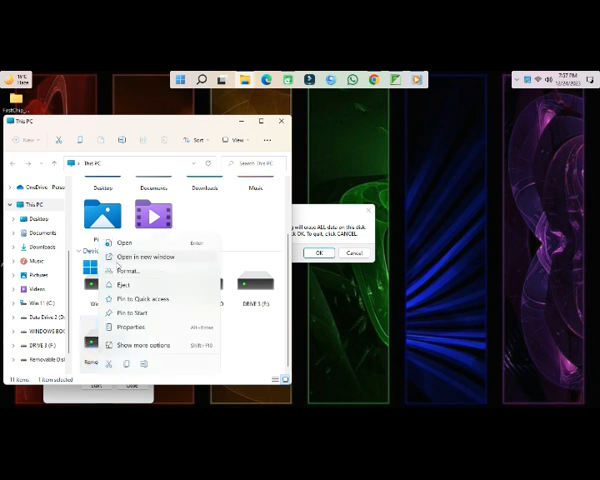
# Start formatting the repaired removable disk and dismiss the Format Complete message.
pyautogui.click(121, 270)
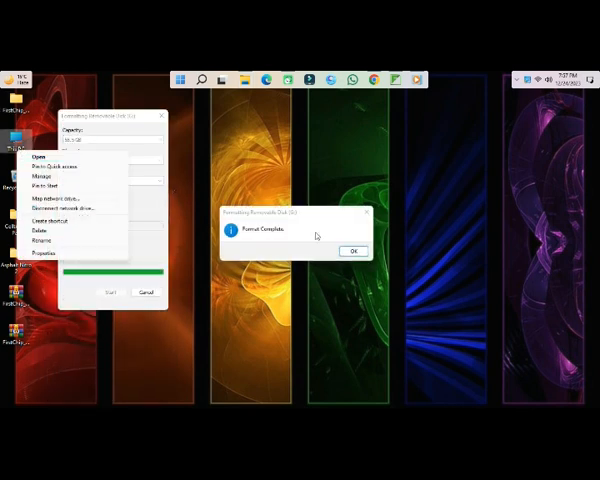
pyautogui.click(352, 250)
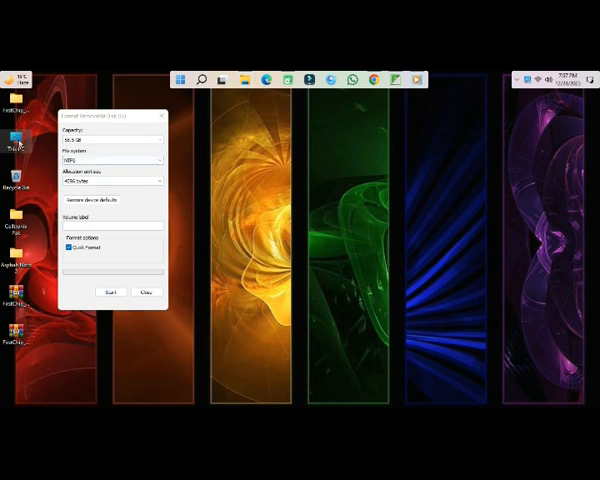